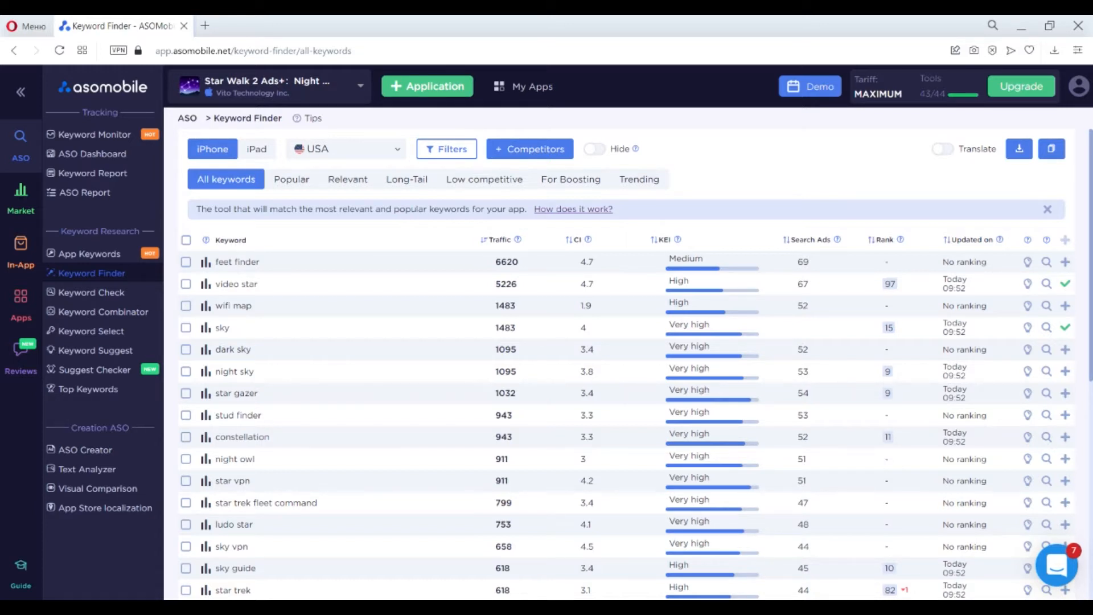
pyautogui.moveTo(292, 595)
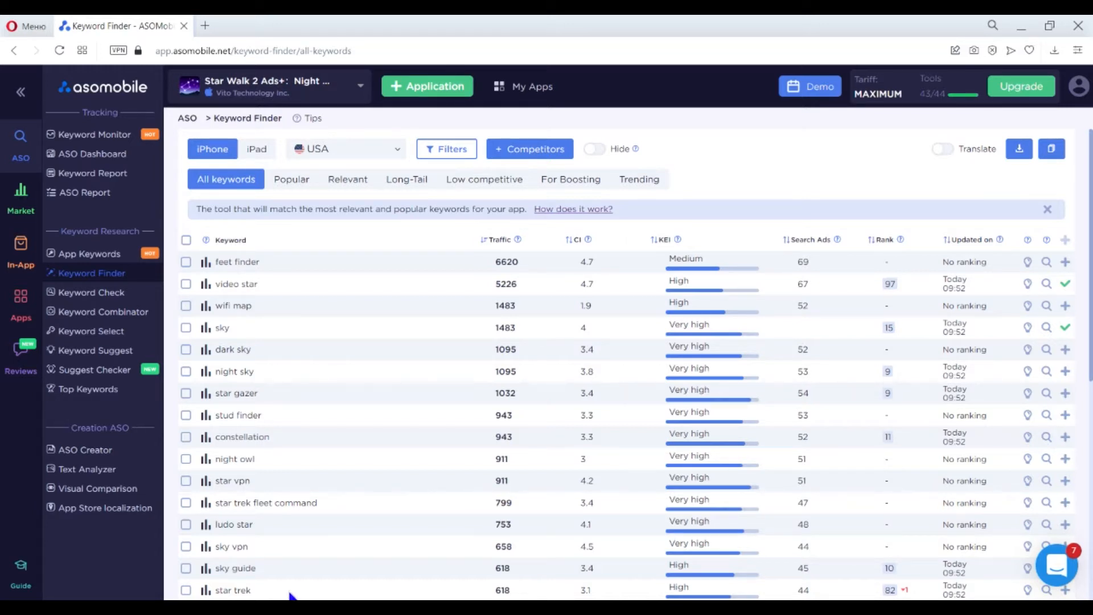
pyautogui.moveTo(314, 164)
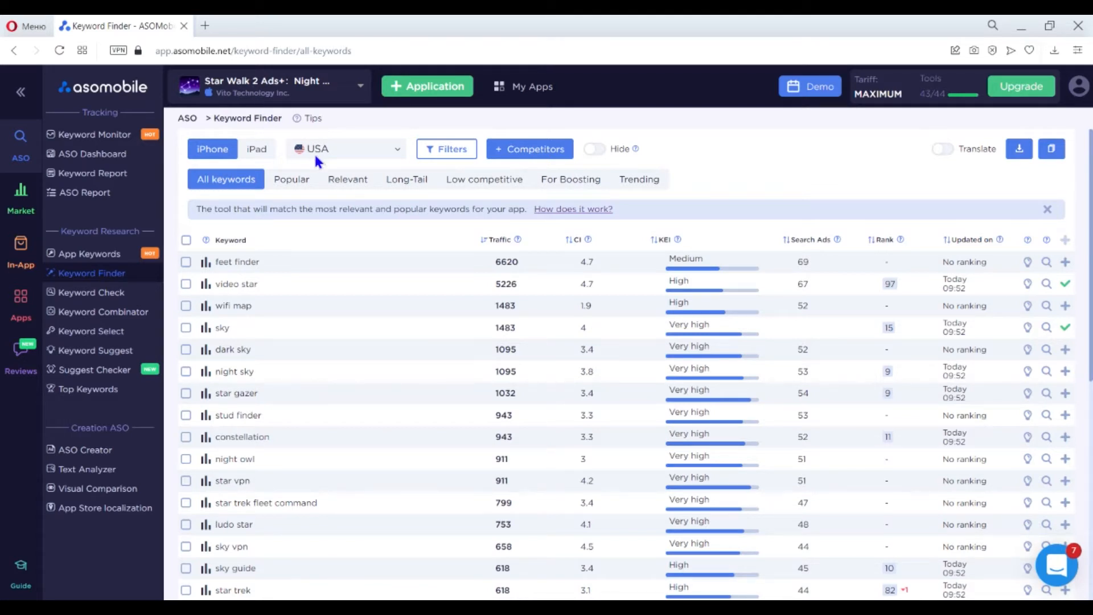
pyautogui.moveTo(297, 184)
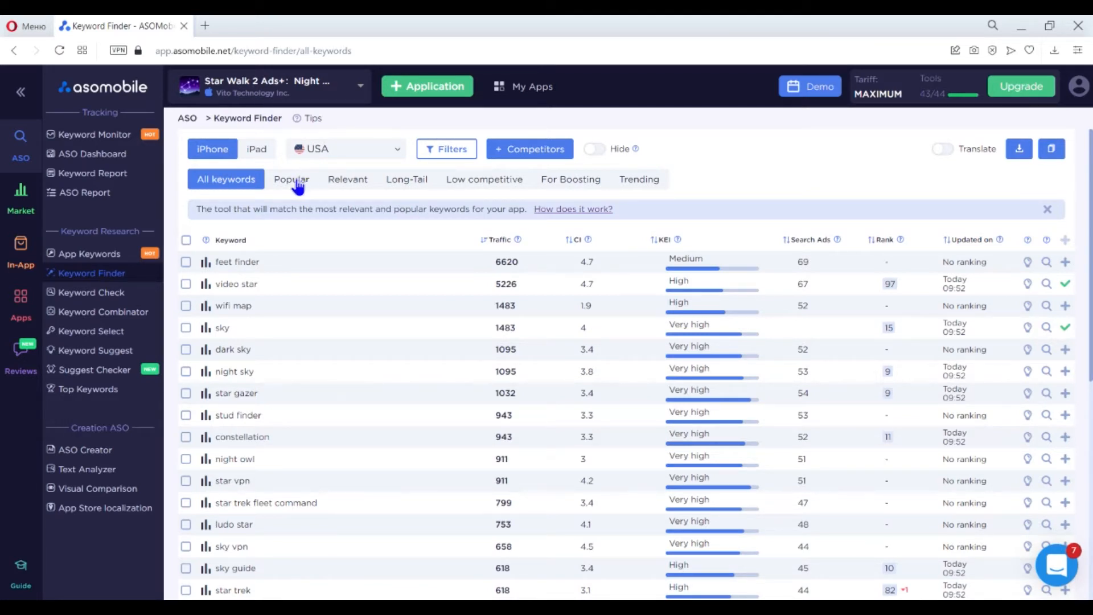
pyautogui.moveTo(438, 192)
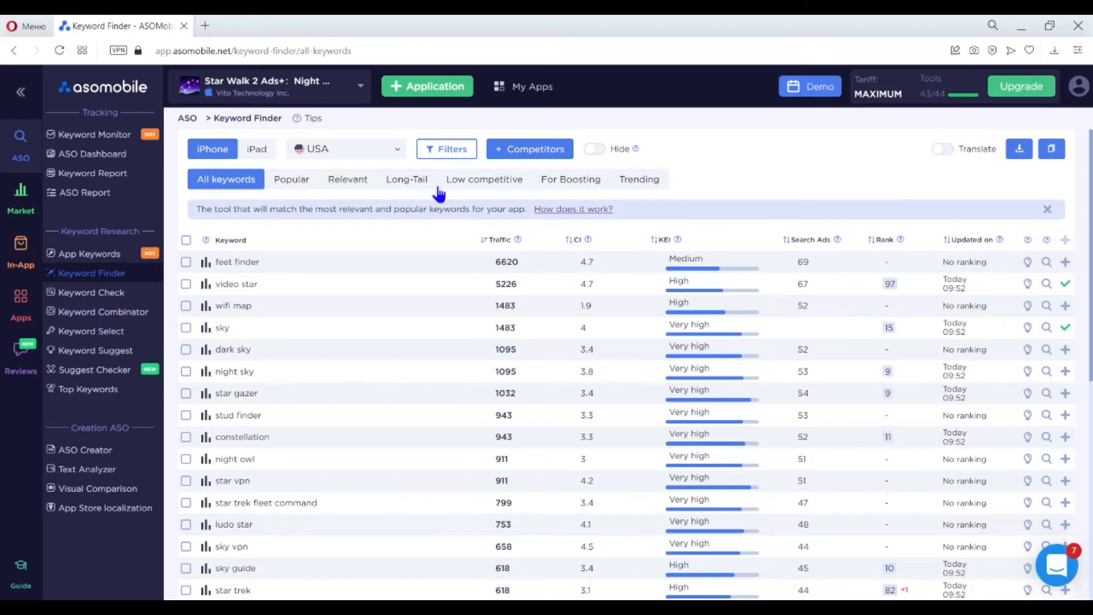
pyautogui.moveTo(653, 192)
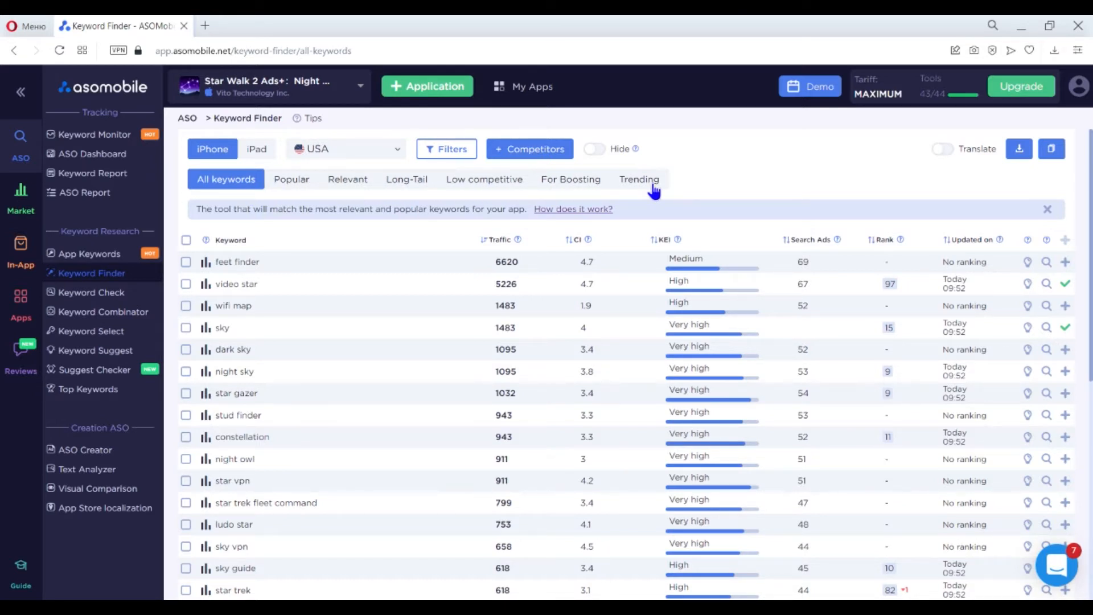
pyautogui.moveTo(580, 201)
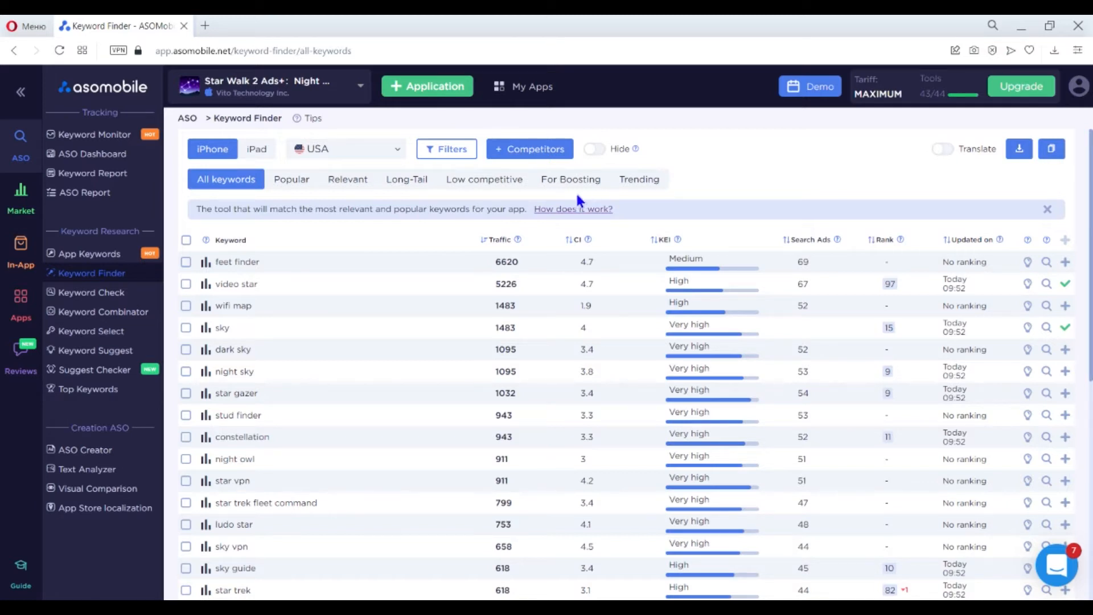
pyautogui.moveTo(415, 237)
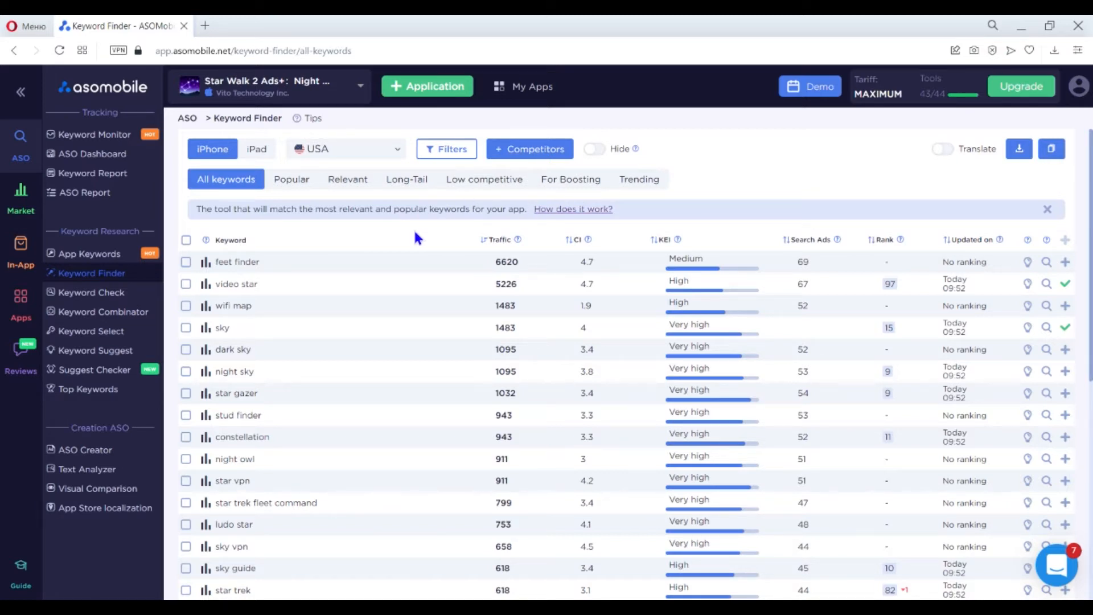
pyautogui.moveTo(525, 238)
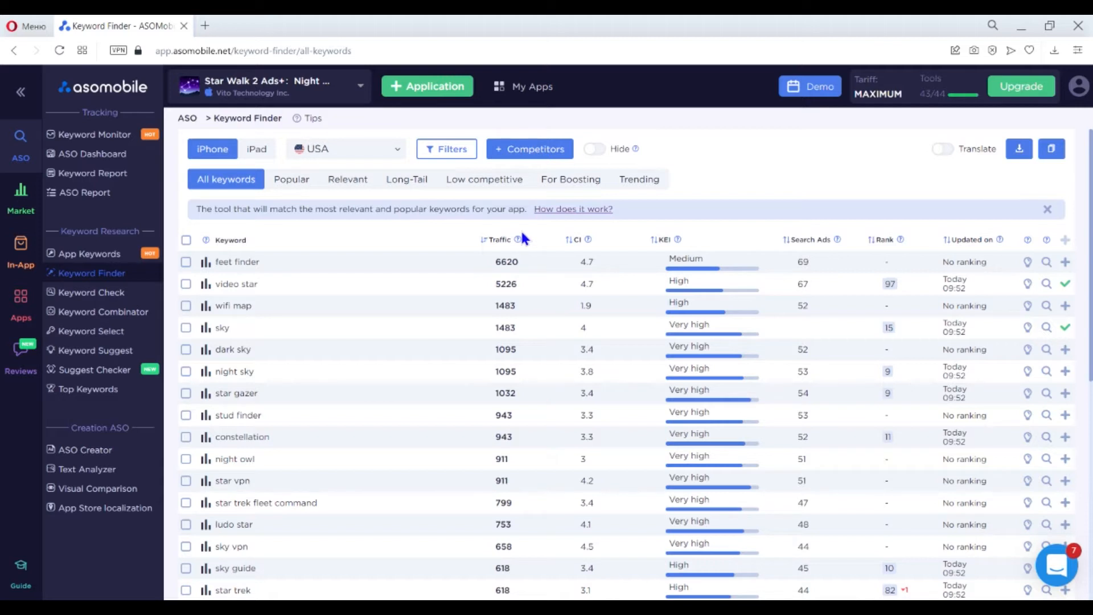
pyautogui.moveTo(602, 247)
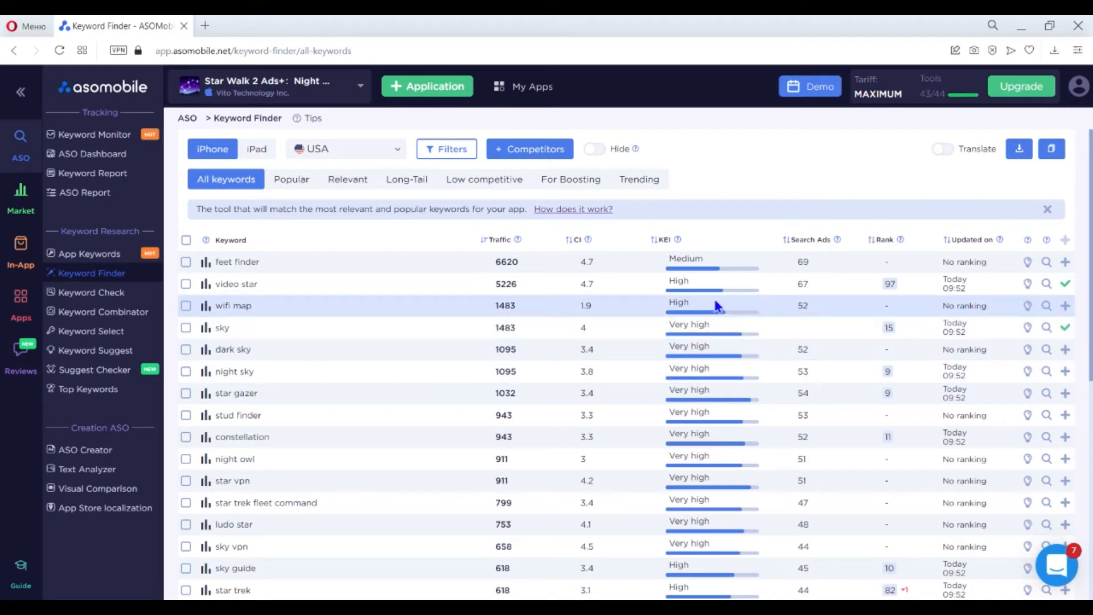
pyautogui.moveTo(886, 263)
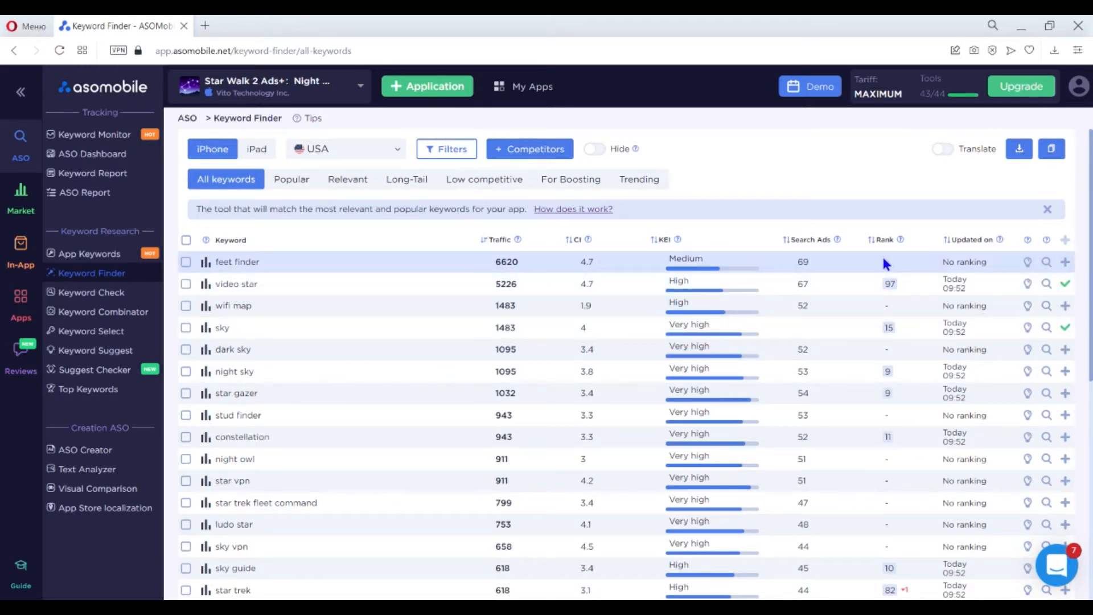
pyautogui.moveTo(892, 472)
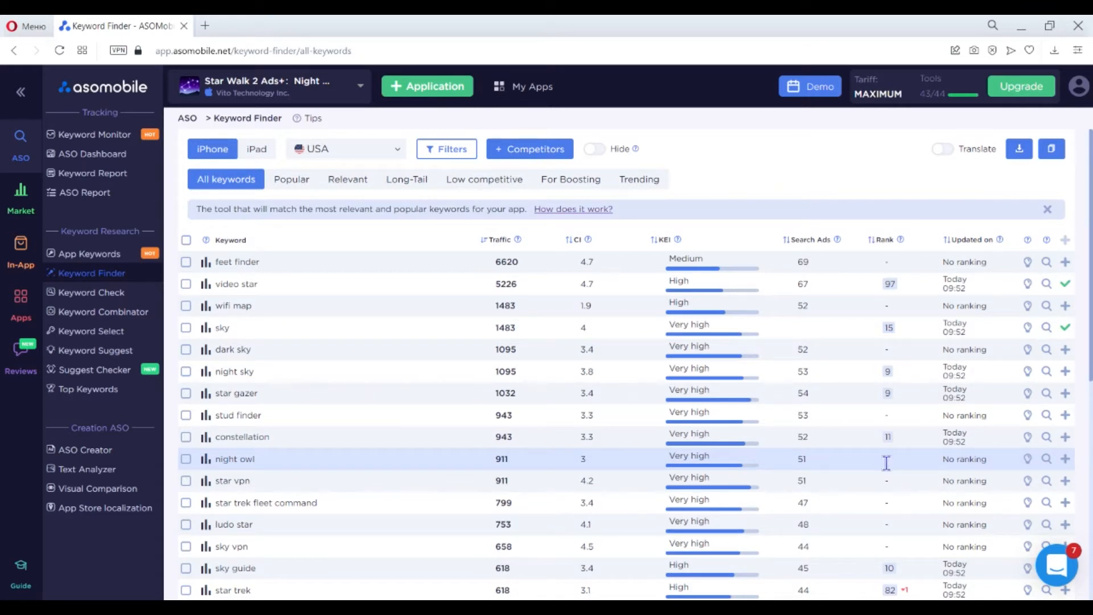
pyautogui.moveTo(265, 354)
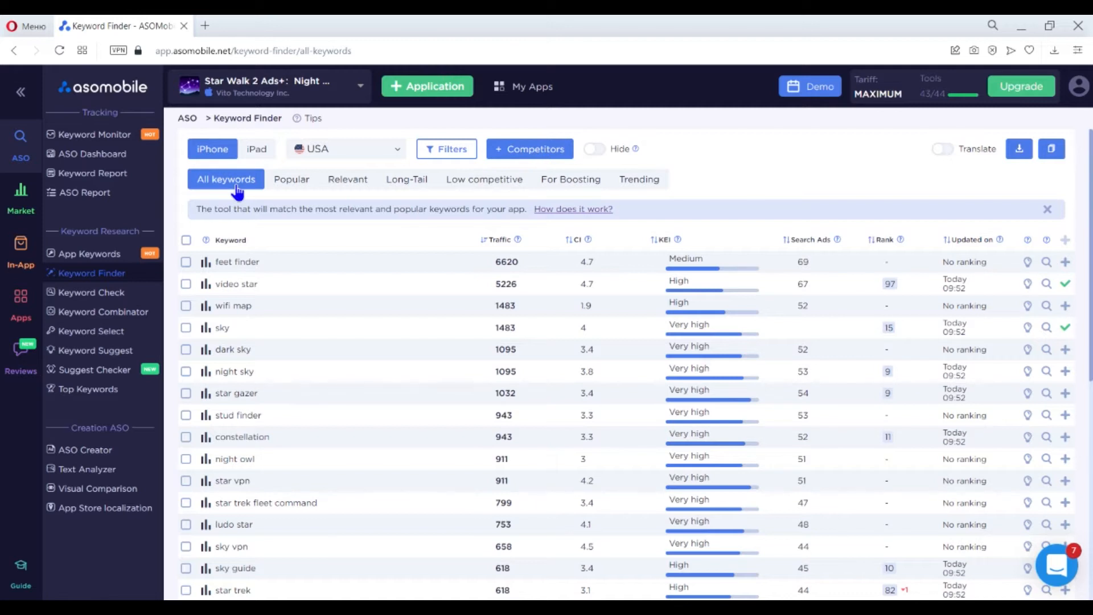
pyautogui.moveTo(243, 189)
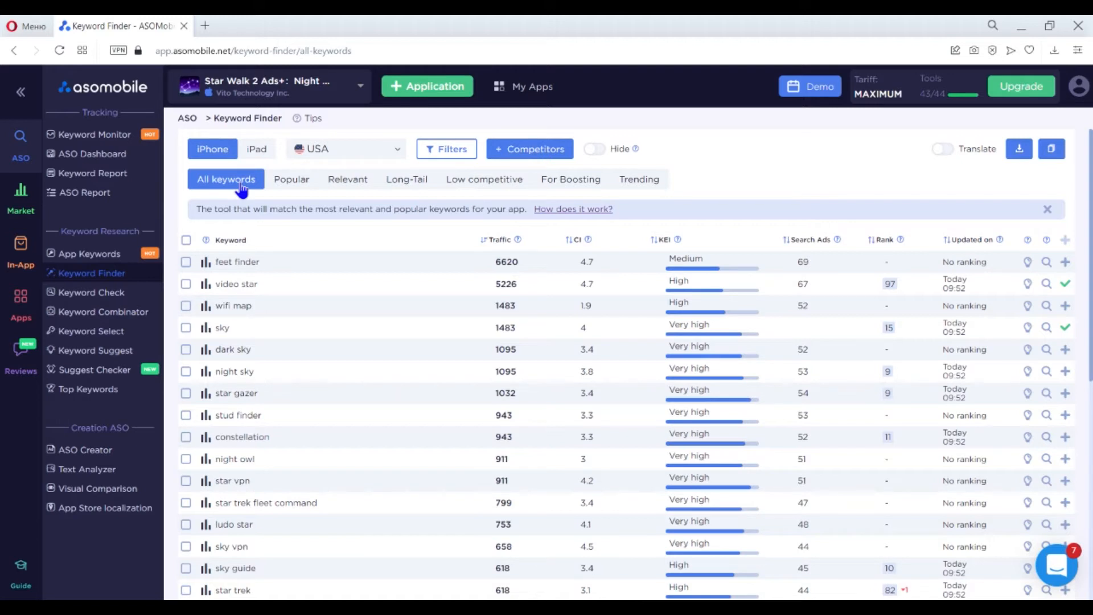
# - View the Popular keywords, then switch to the Relevant list led by video star and sky
pyautogui.click(291, 180)
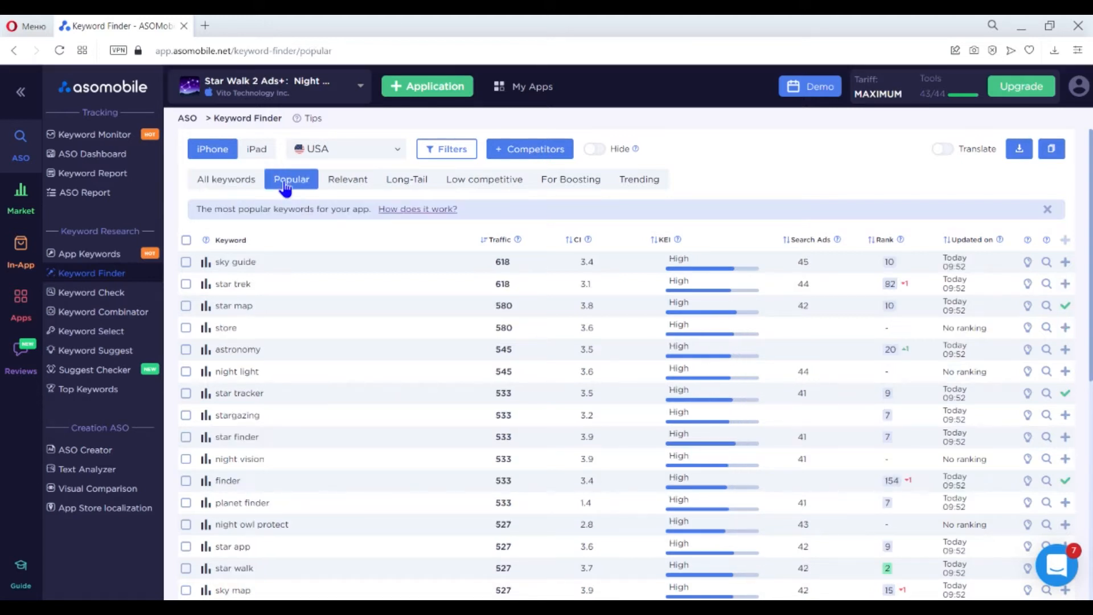
pyautogui.moveTo(303, 185)
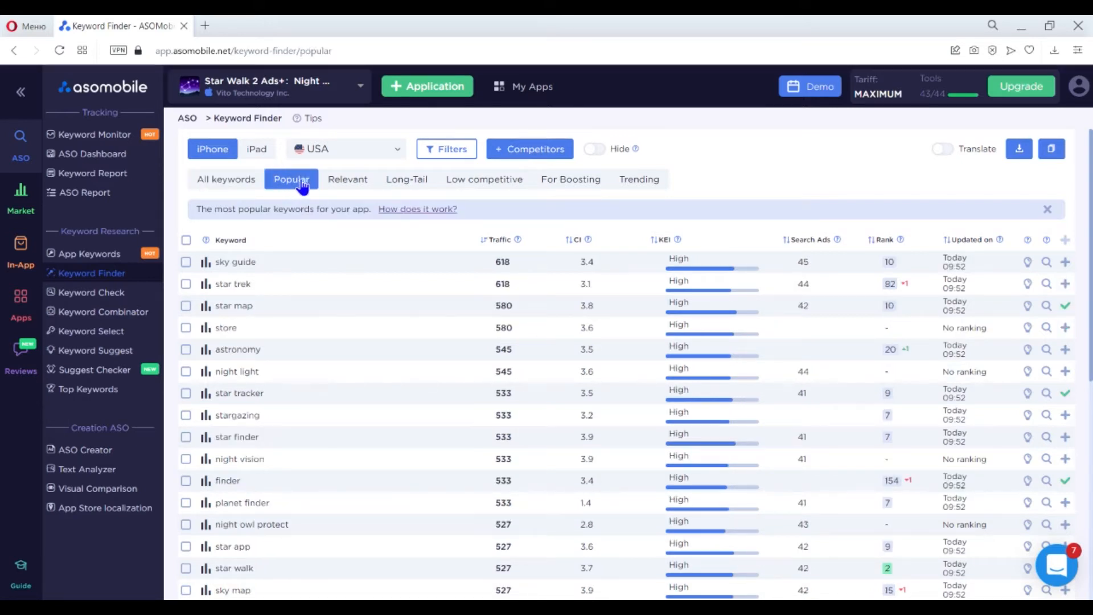
pyautogui.click(347, 179)
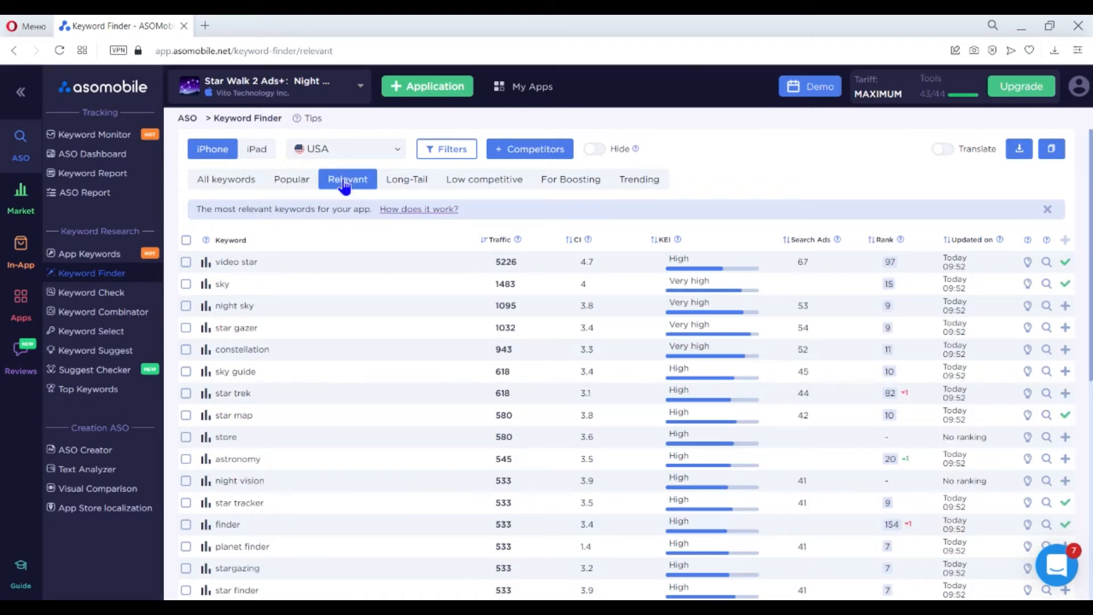
pyautogui.moveTo(400, 187)
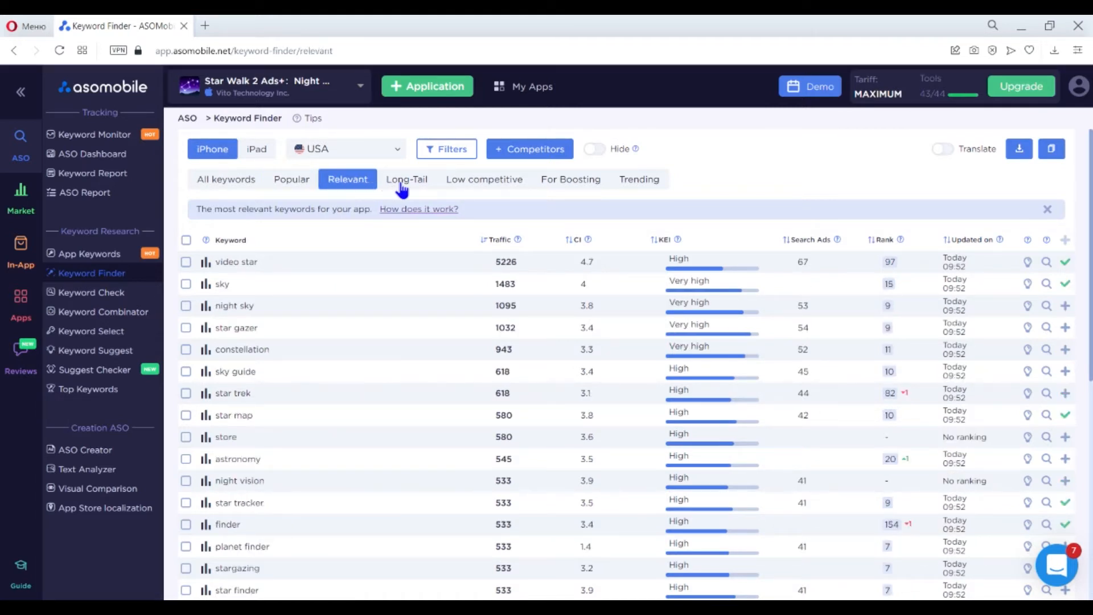
# - Show the Long-Tail keywords, led by star trek fleet command
pyautogui.click(406, 180)
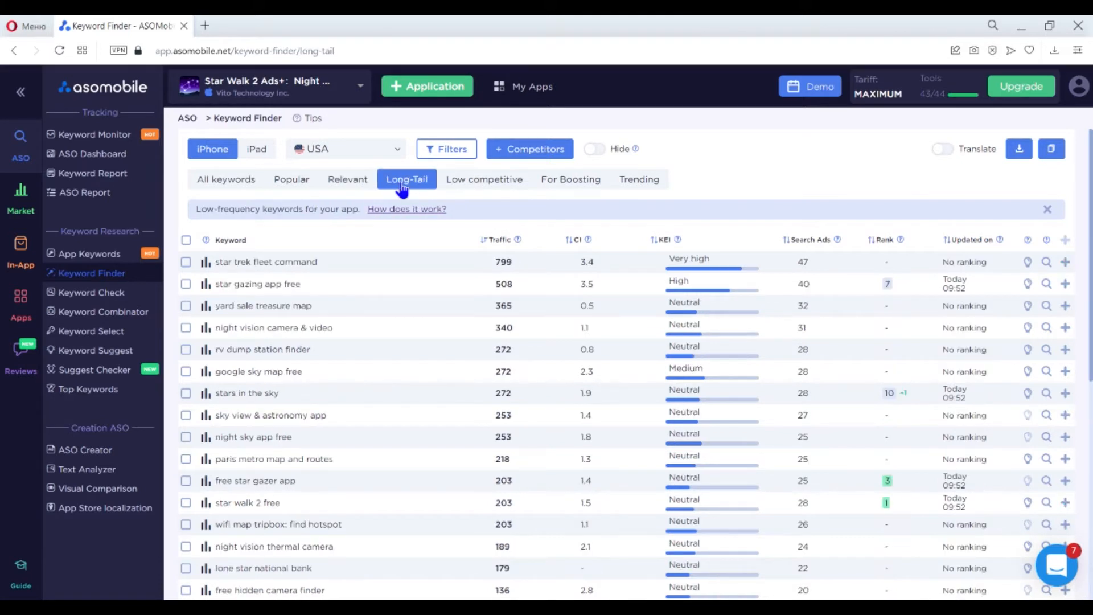
pyautogui.moveTo(314, 218)
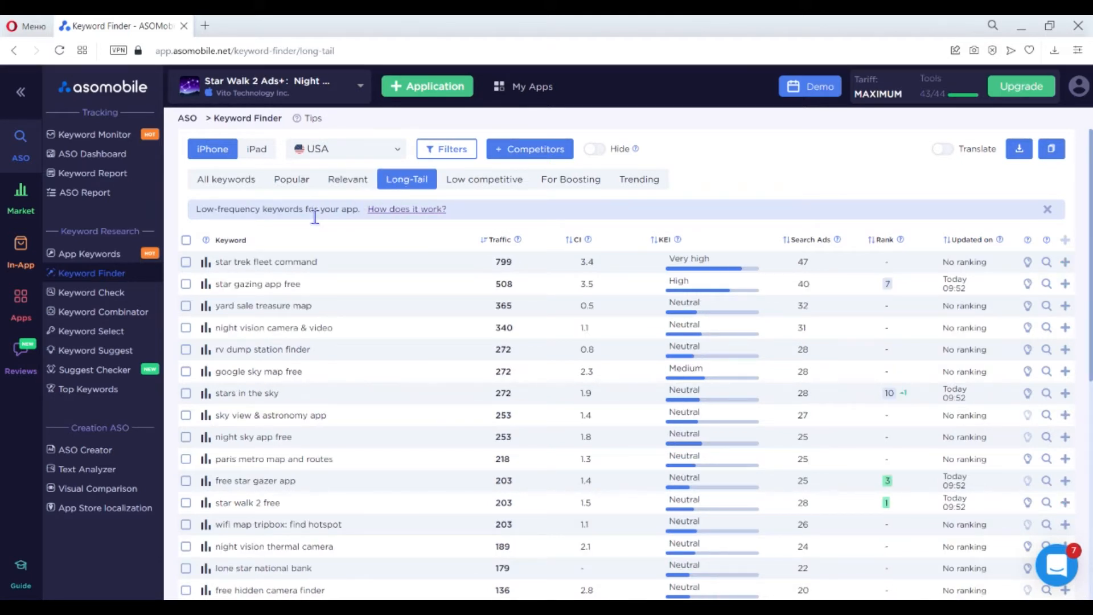
pyautogui.moveTo(403, 316)
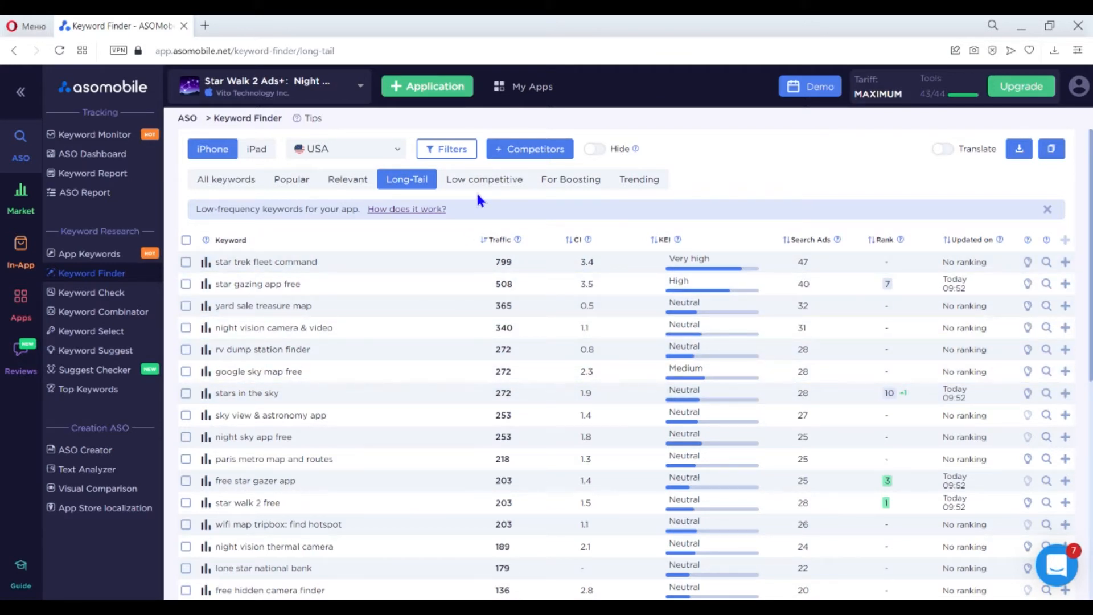
pyautogui.moveTo(474, 188)
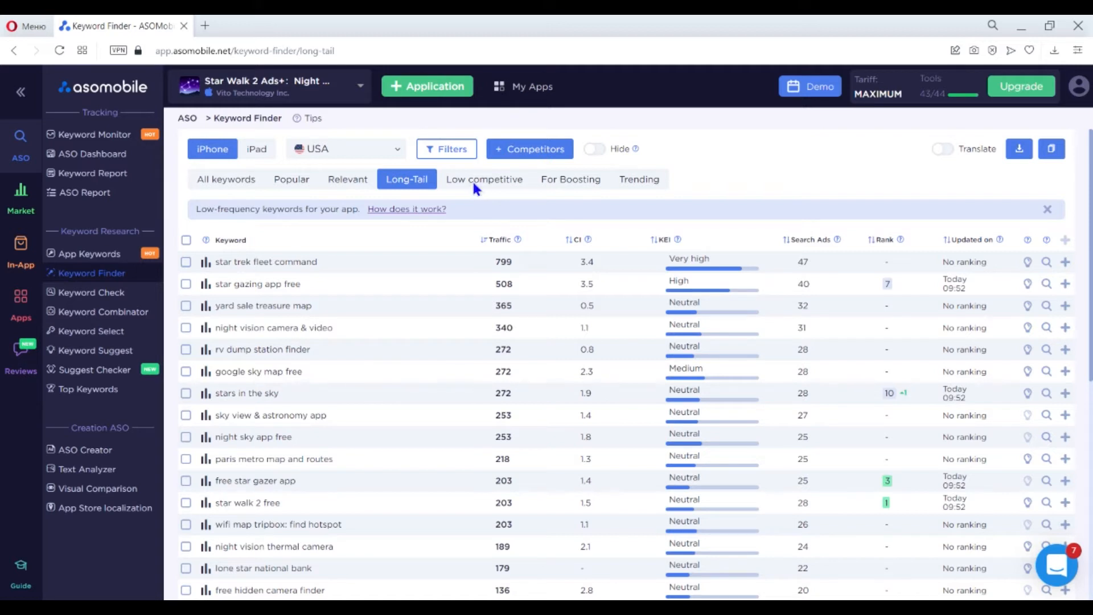
# - Browse Low competitive and Best for promotion lists, then show Trending keywords star gazer and stud finder
pyautogui.click(484, 179)
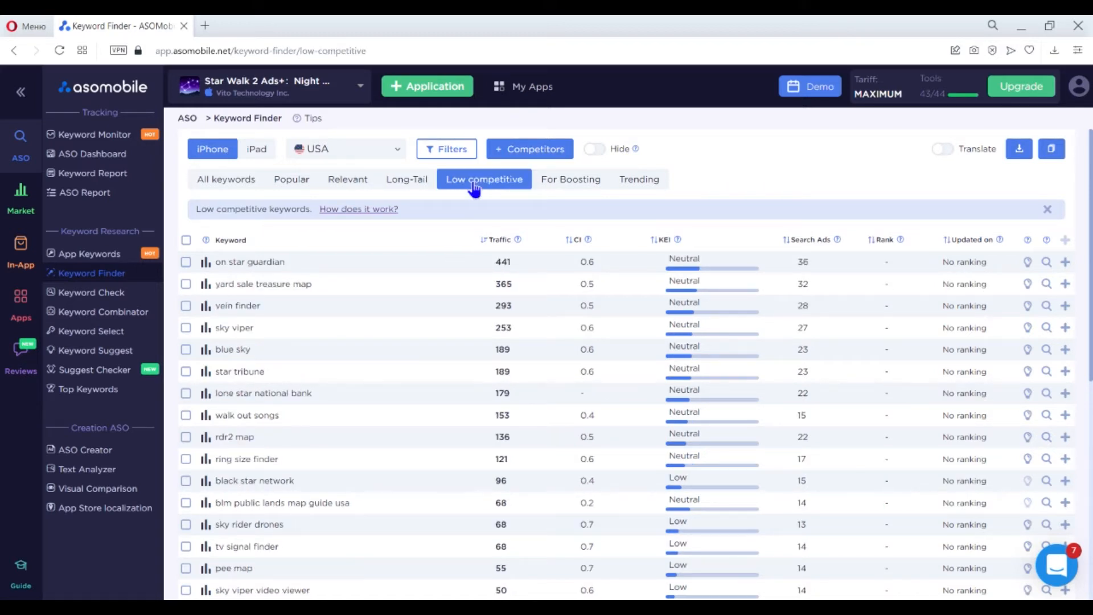
pyautogui.moveTo(582, 191)
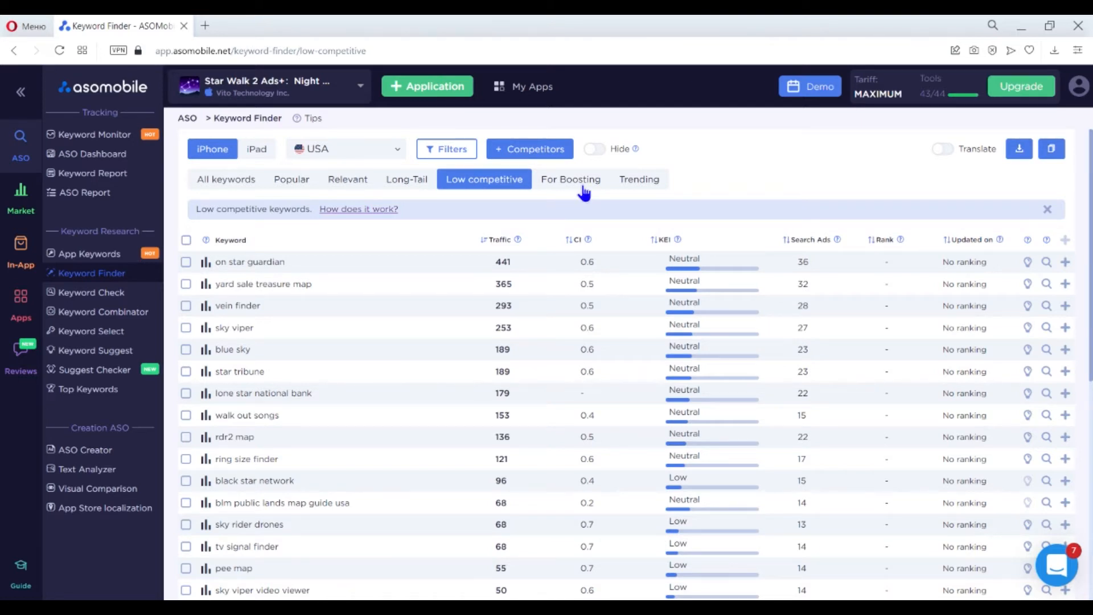
pyautogui.click(570, 179)
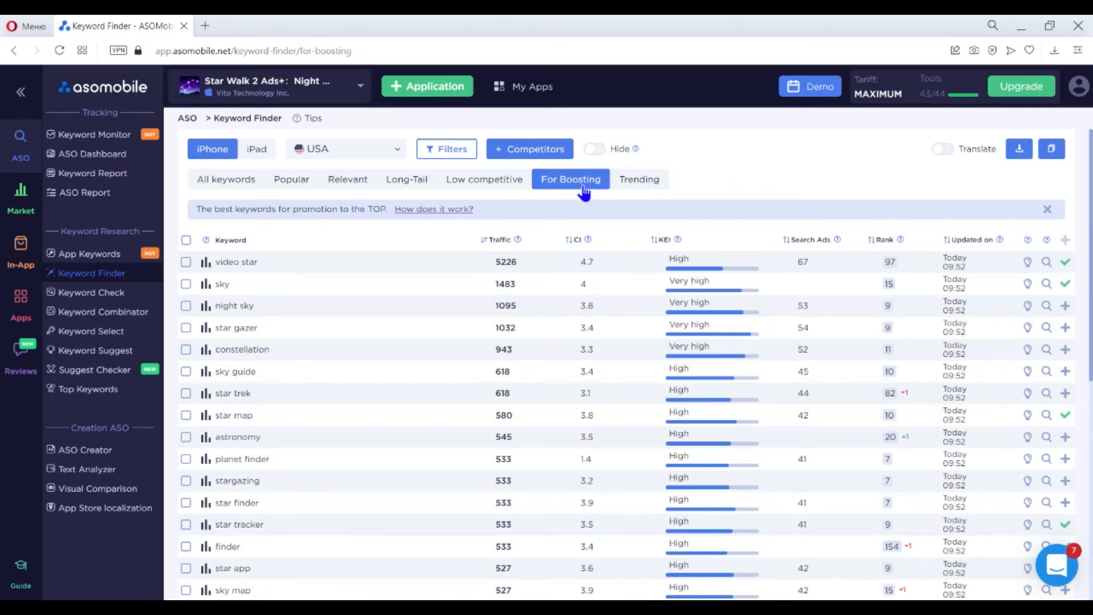
pyautogui.moveTo(598, 192)
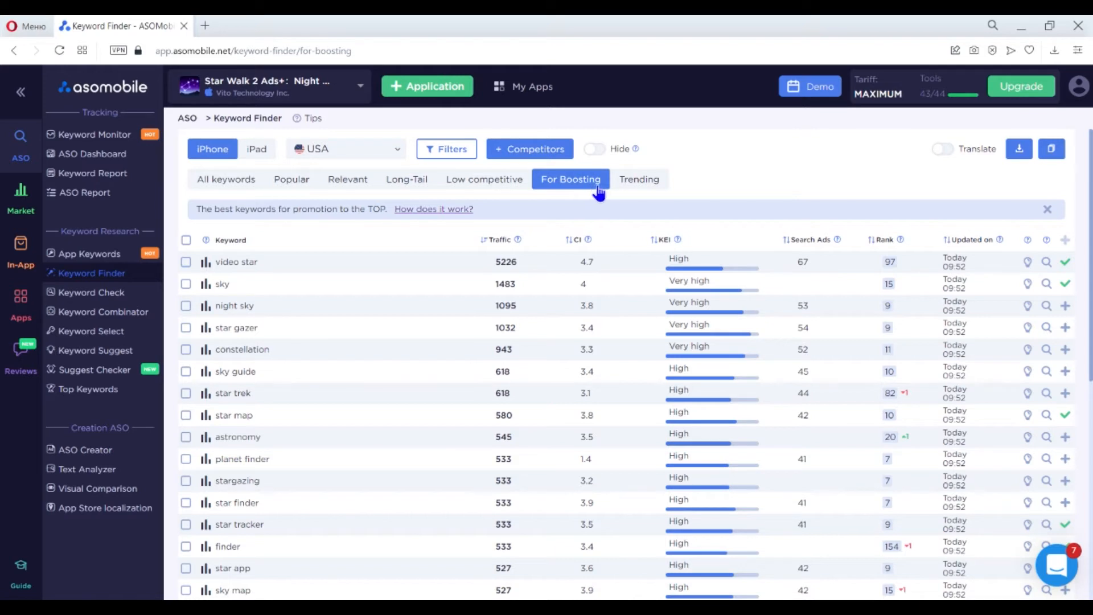
pyautogui.click(638, 178)
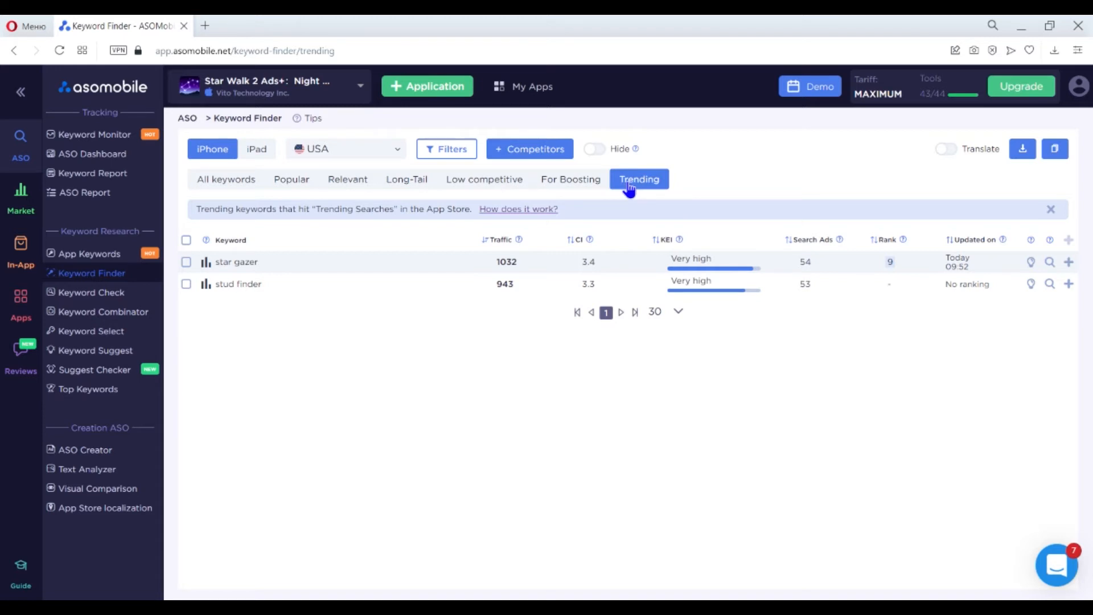
pyautogui.moveTo(249, 198)
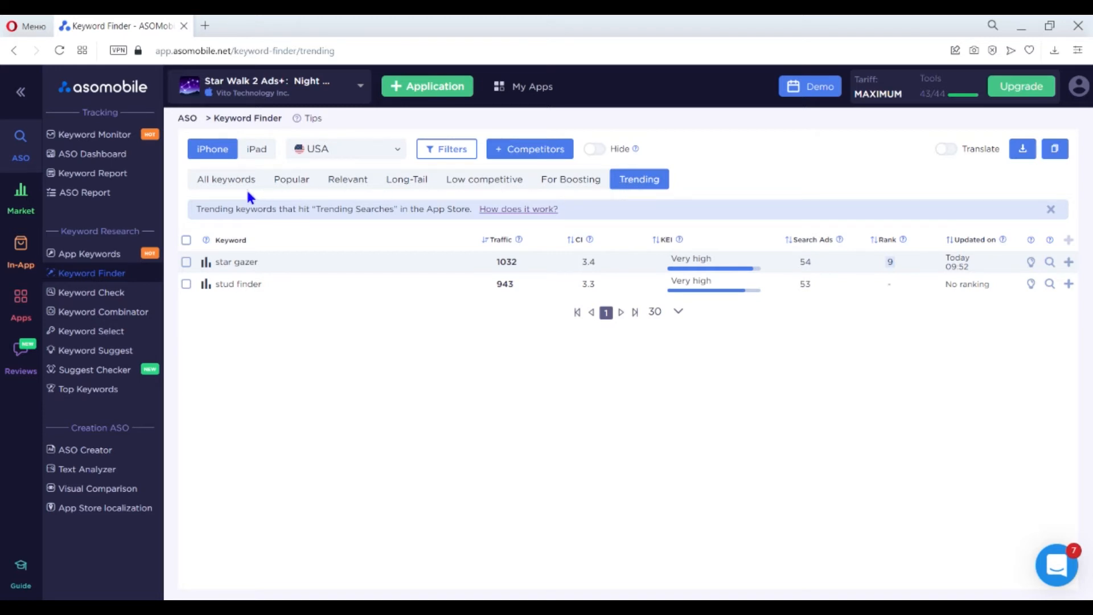
# - Back on All keywords, show top apps for feet finder and tick feet finder and wifi map
pyautogui.click(225, 179)
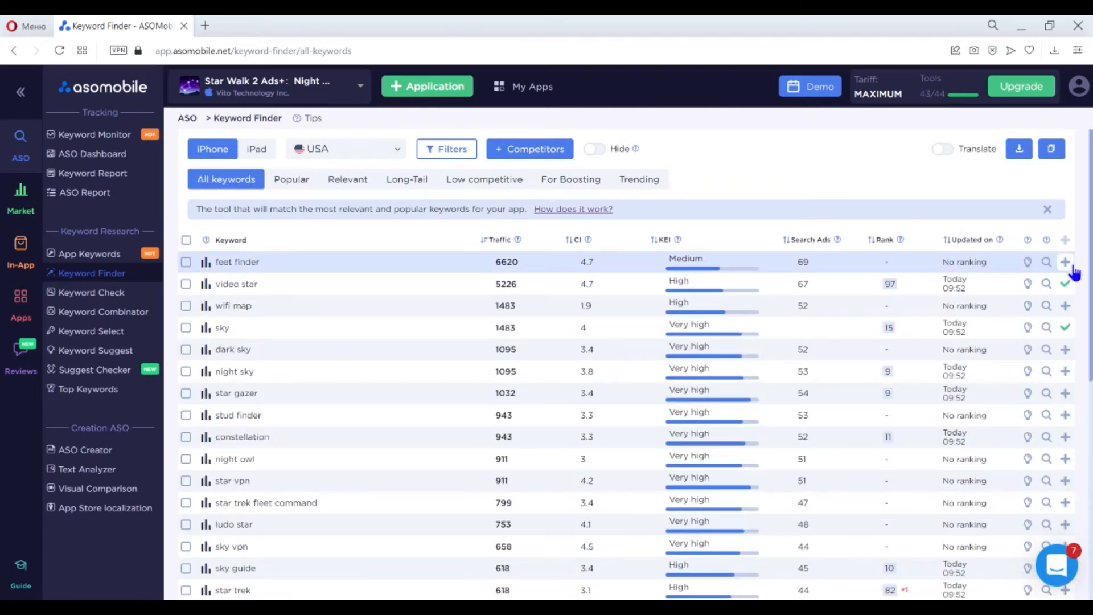
pyautogui.click(1064, 262)
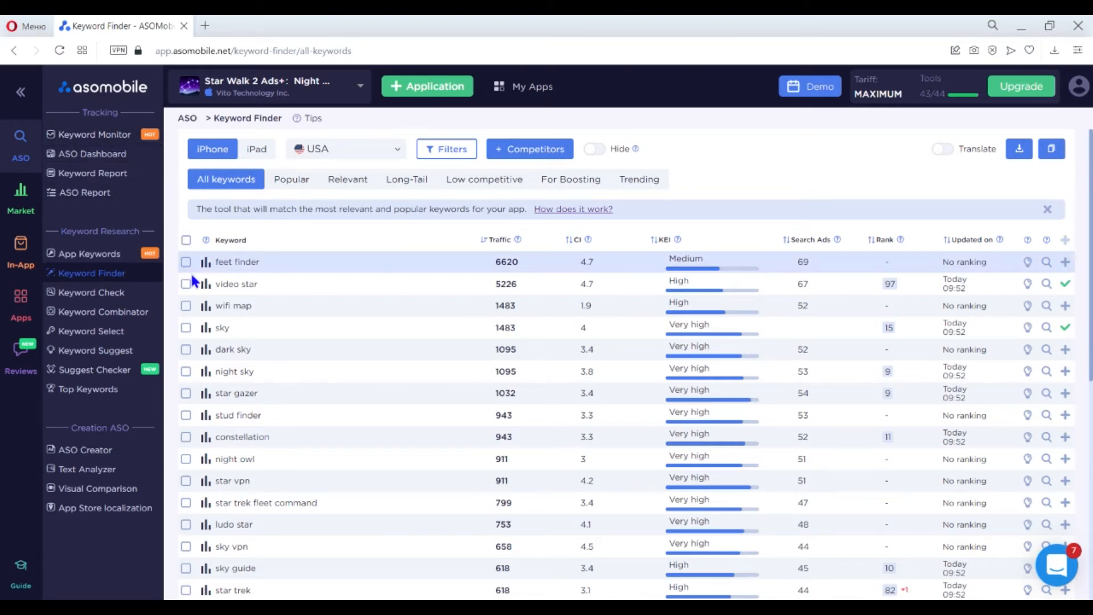
pyautogui.click(185, 262)
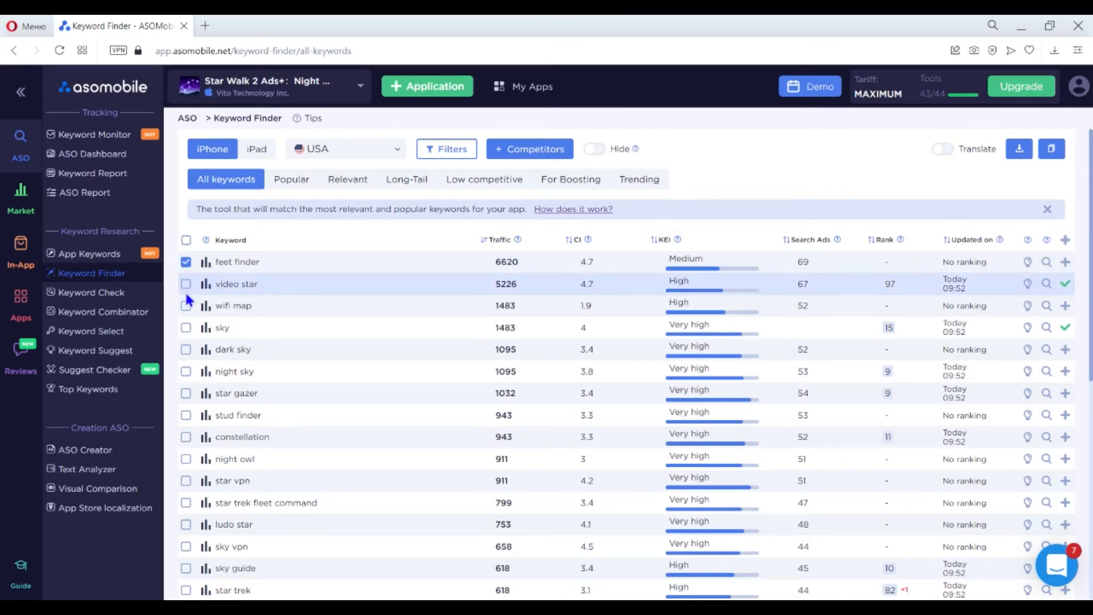
pyautogui.click(185, 306)
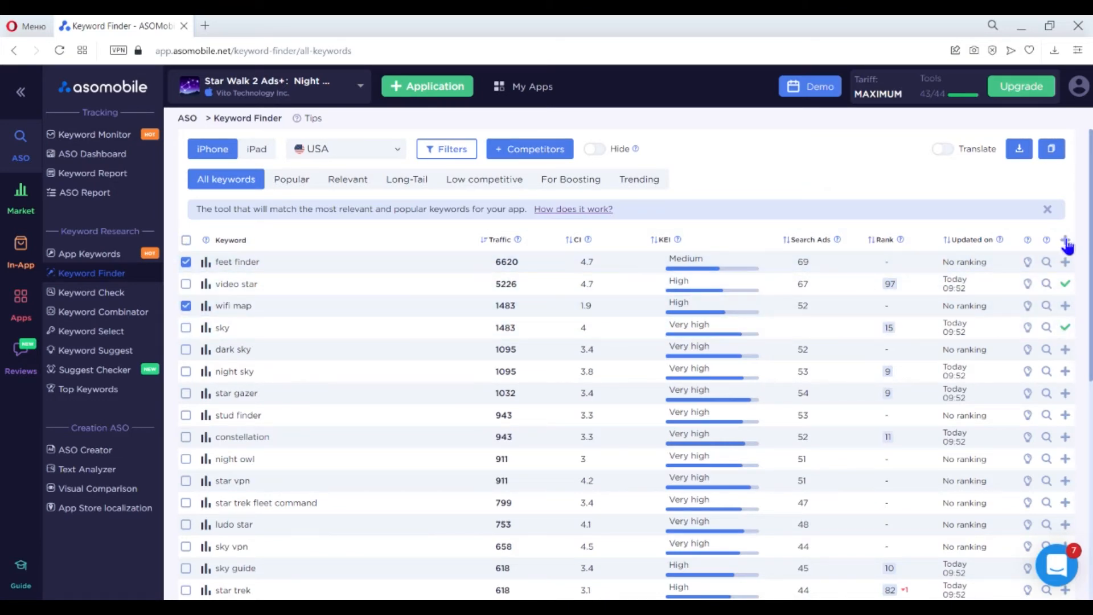
pyautogui.moveTo(483, 361)
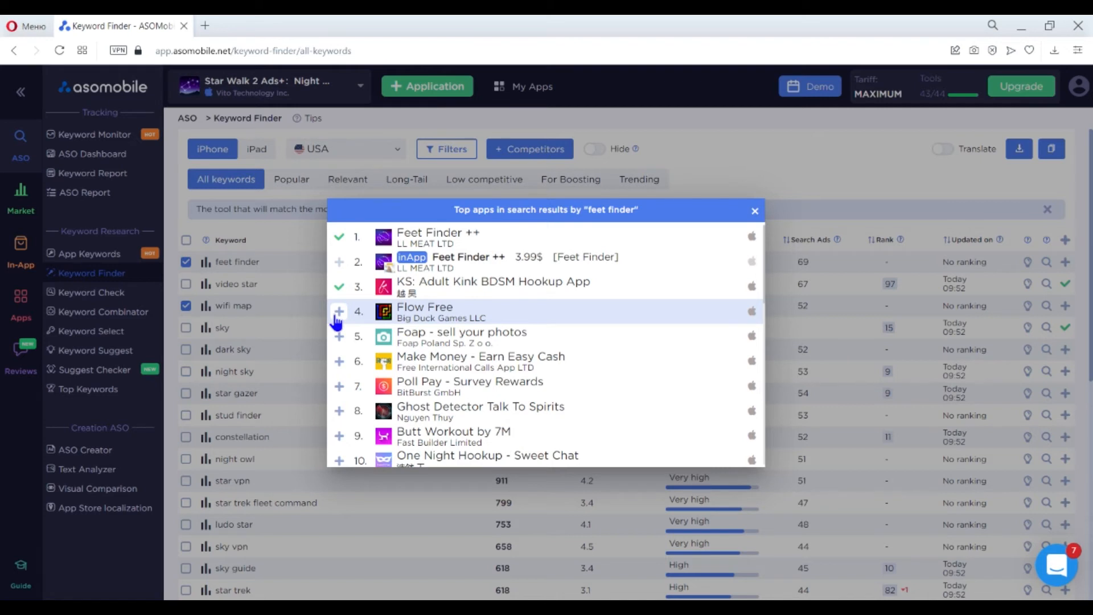
# - Add Flow Free to the competitors list and close the top apps popup
pyautogui.click(339, 336)
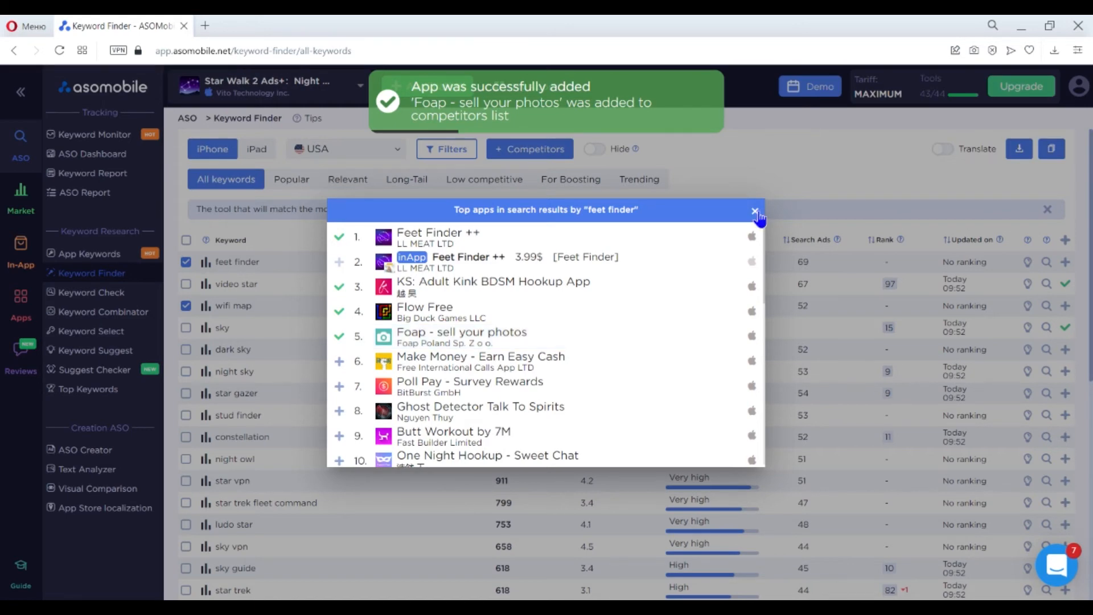
pyautogui.click(753, 210)
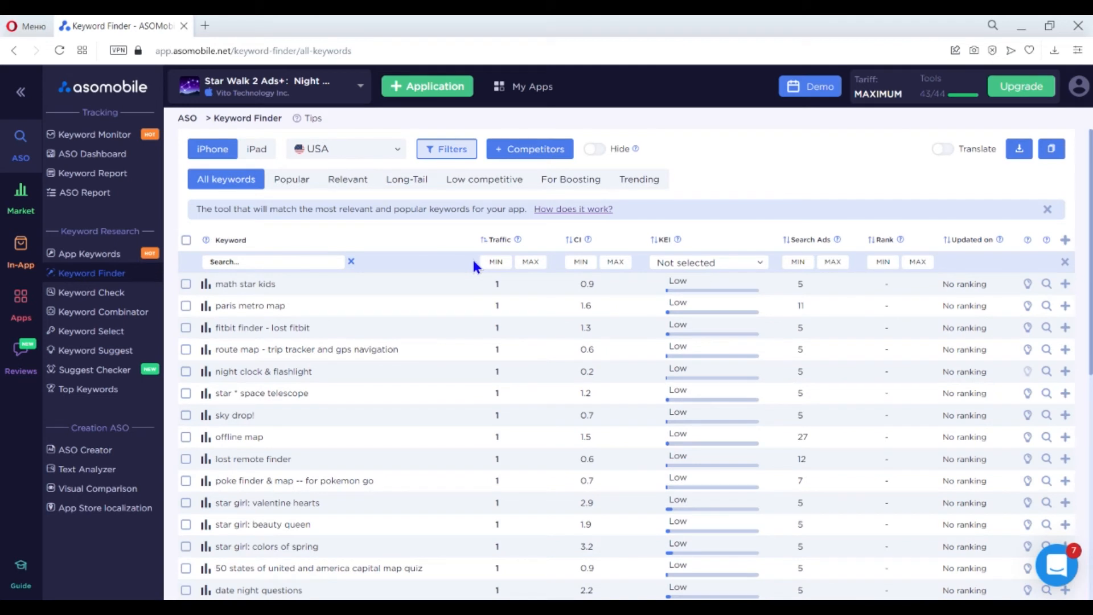
# - Filter by traffic from 1000, search ads from 50 and rank from 9, select the matching keywords, and close filters
pyautogui.click(494, 240)
pyautogui.write('1000')
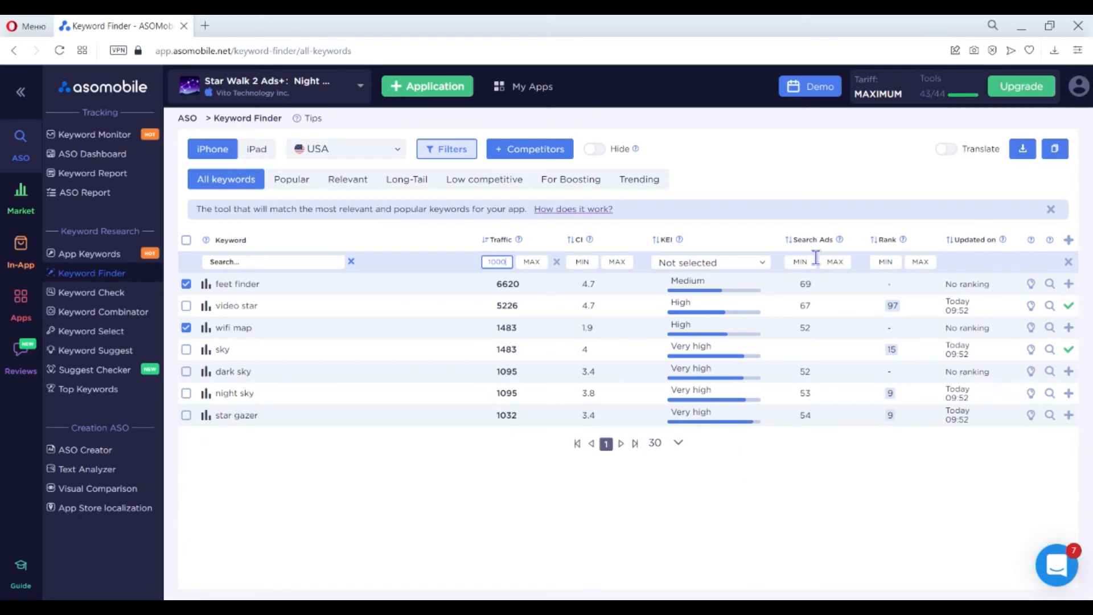
pyautogui.click(800, 262)
pyautogui.write('50')
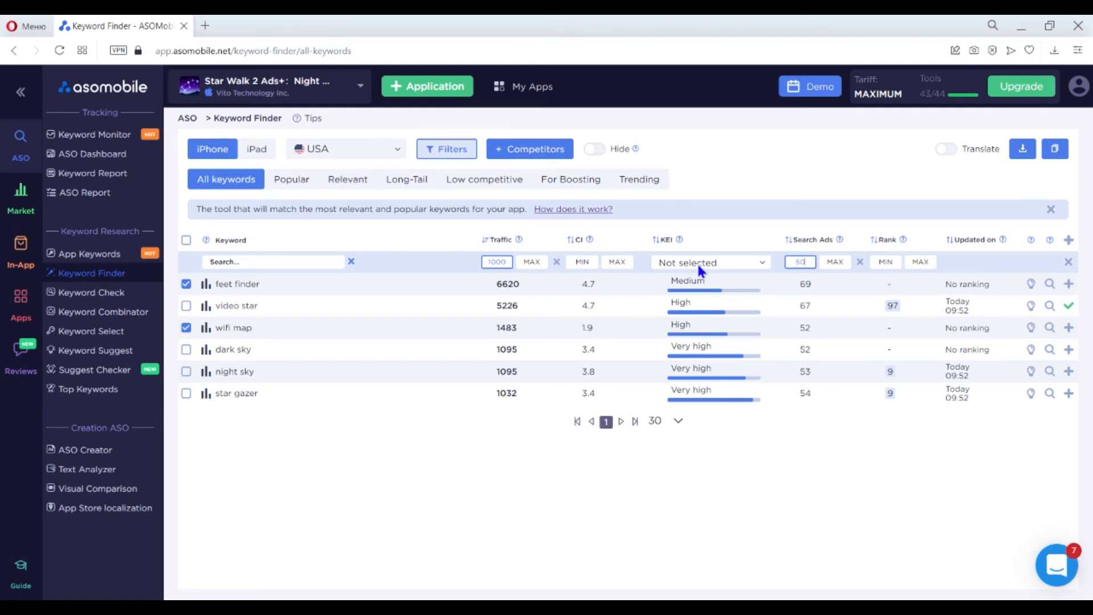
pyautogui.moveTo(835, 262)
pyautogui.write('9')
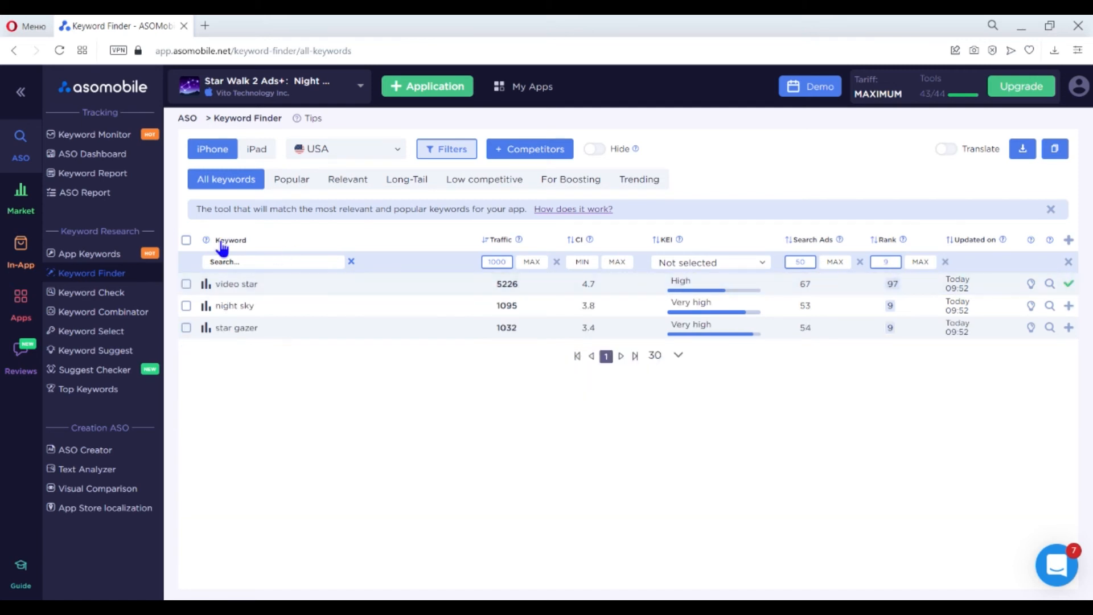
pyautogui.click(186, 240)
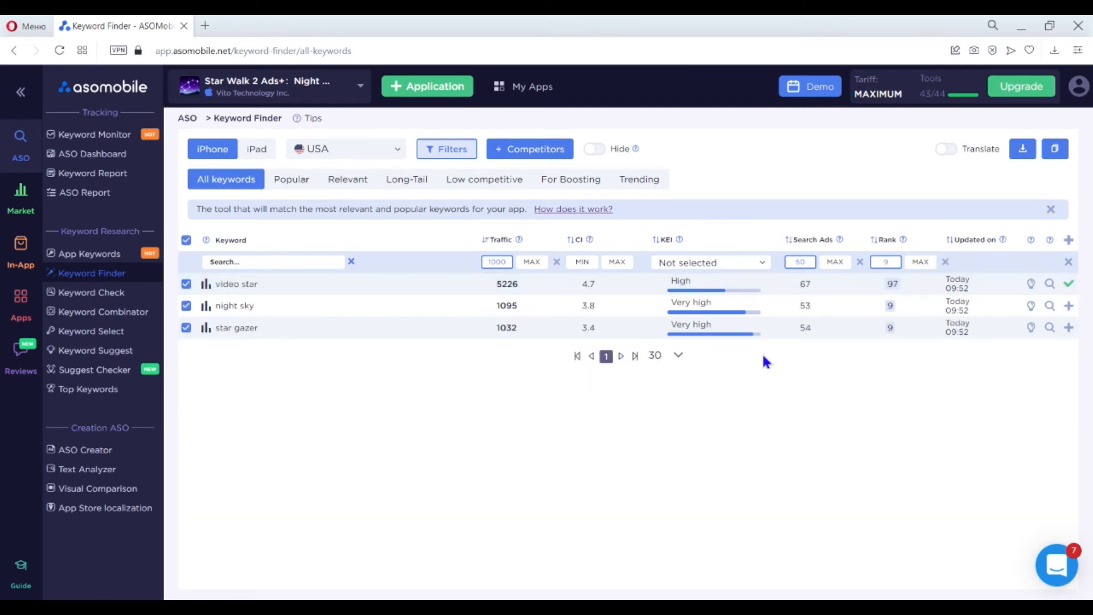
pyautogui.click(1068, 240)
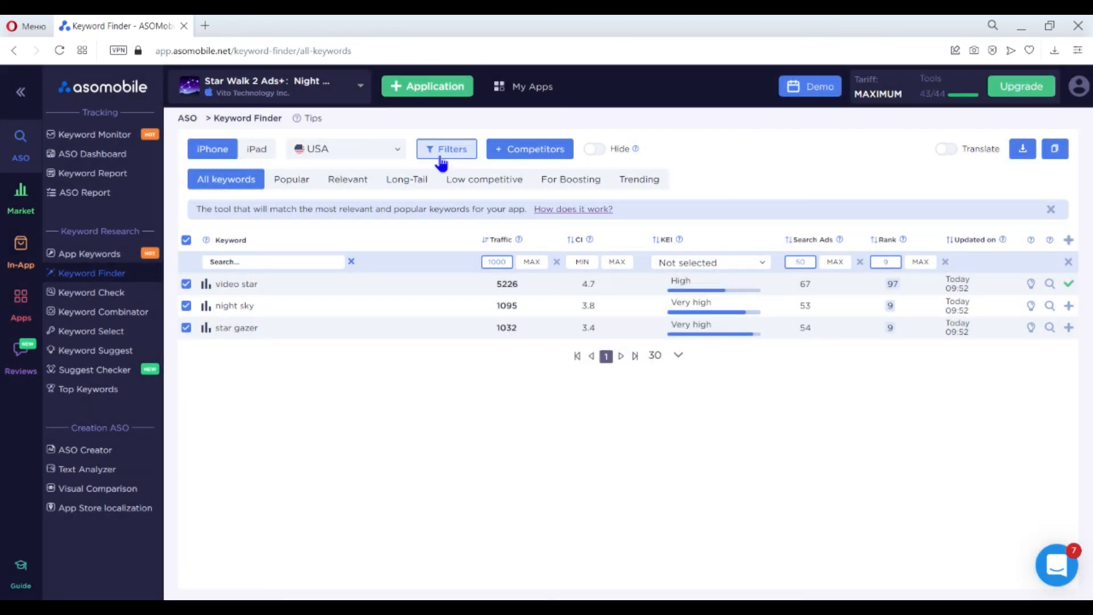
pyautogui.click(446, 149)
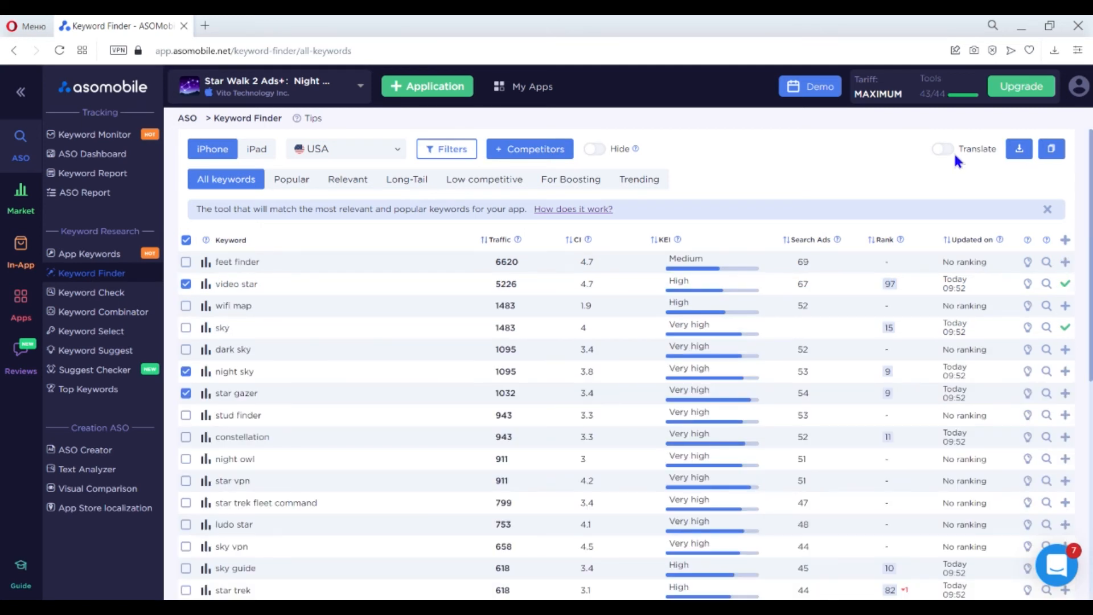
pyautogui.moveTo(978, 164)
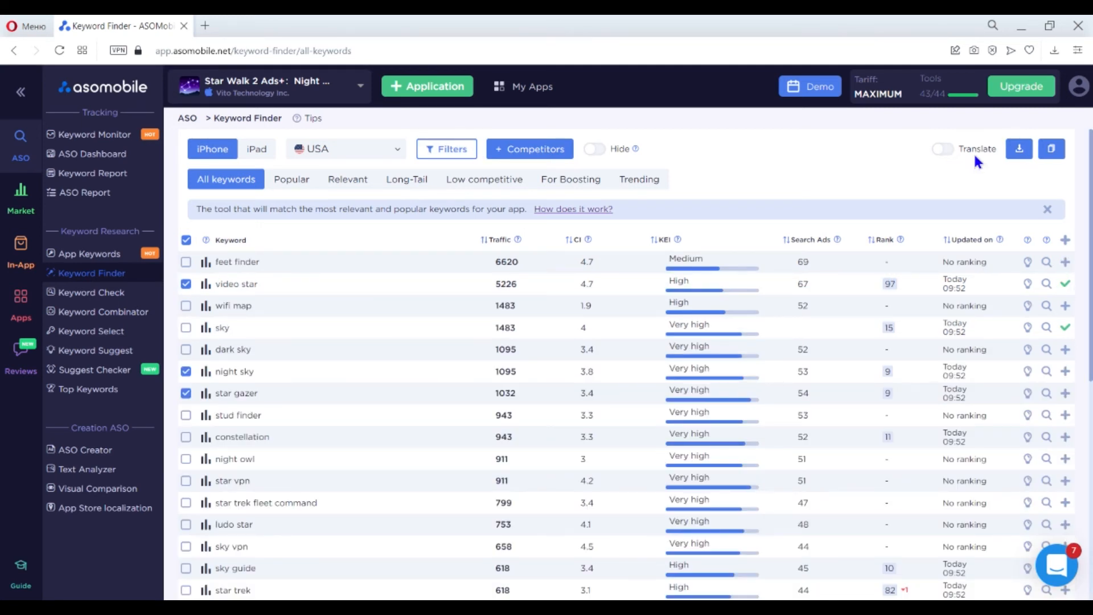
pyautogui.moveTo(856, 153)
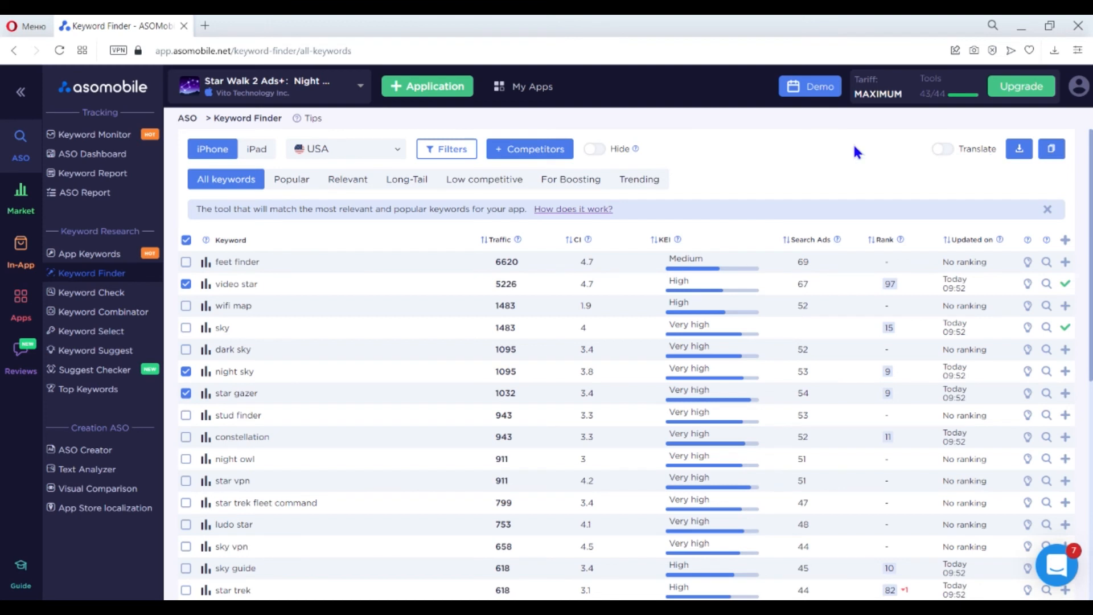
pyautogui.moveTo(596, 152)
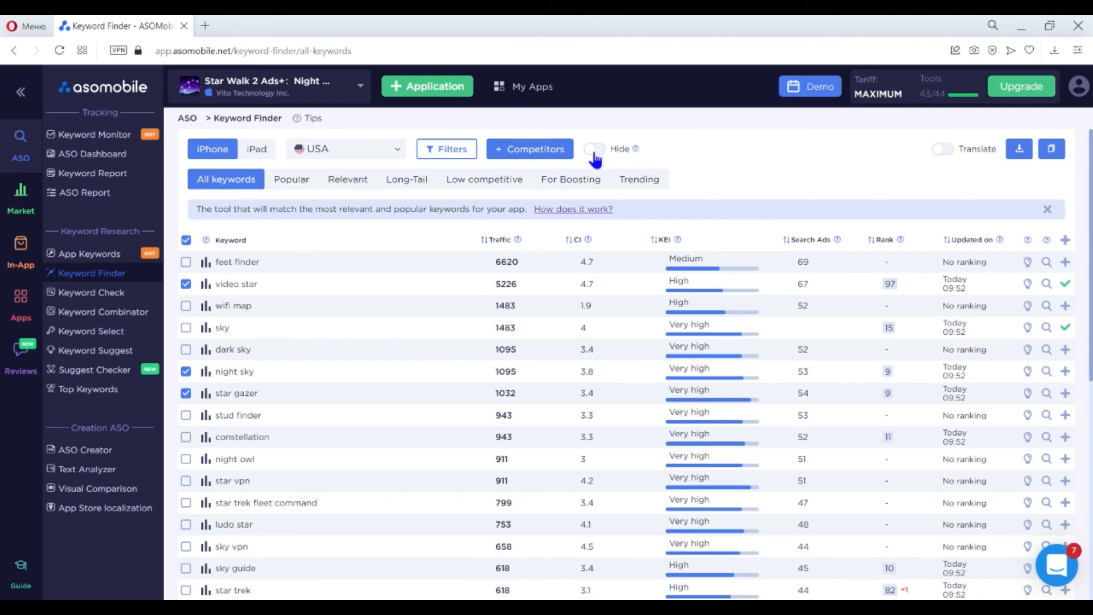
# - Switch on Hide to drop keywords already added to the app
pyautogui.click(595, 148)
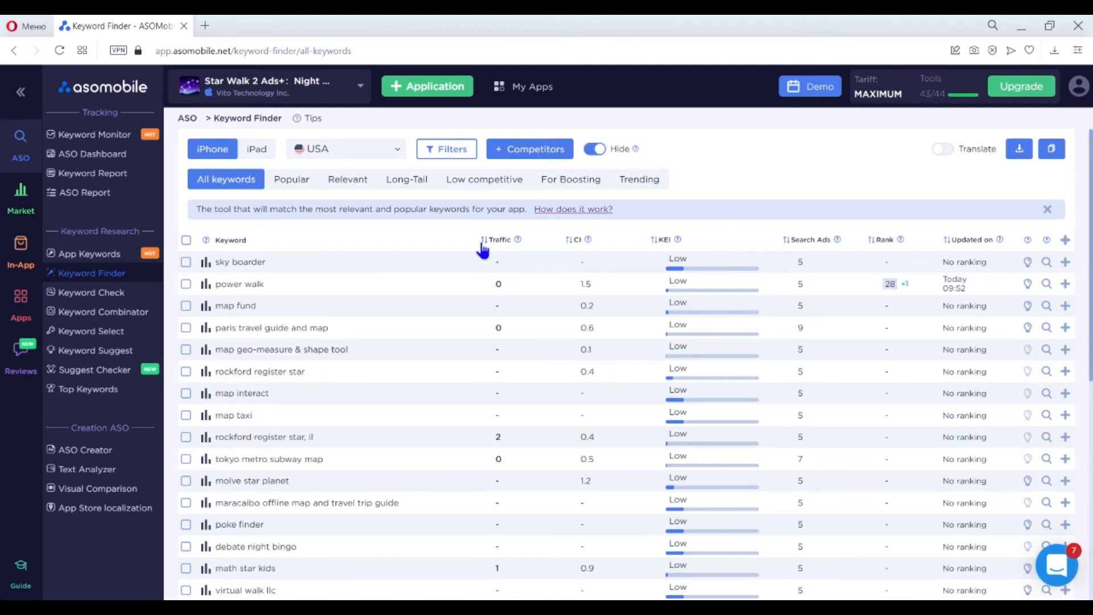
# - Sort the remaining keywords by traffic, highest first, led by feet finder and wifi map
pyautogui.click(498, 239)
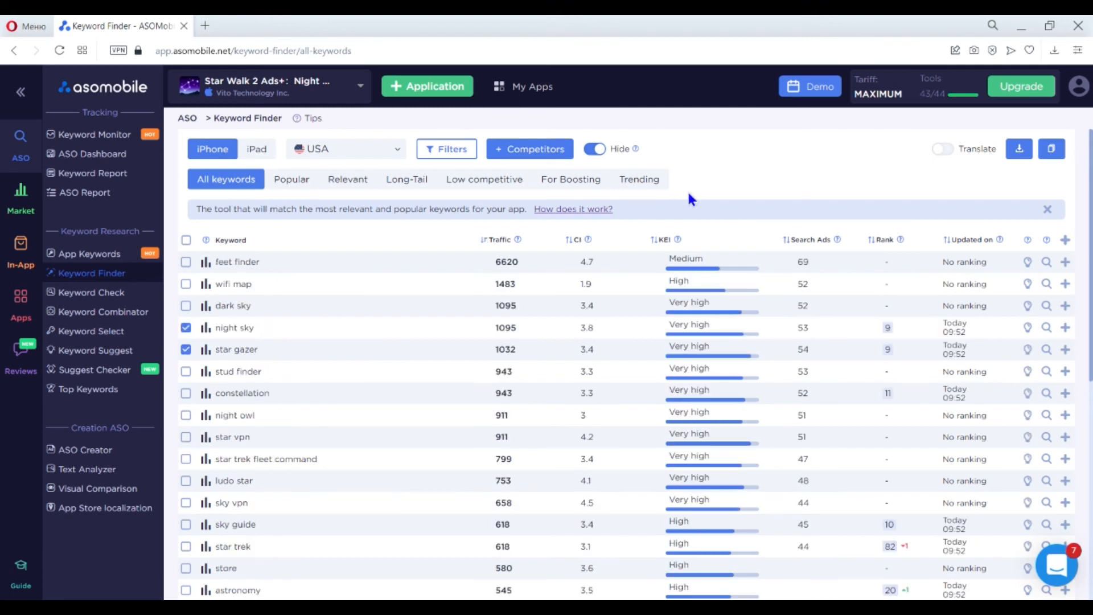
pyautogui.moveTo(799, 192)
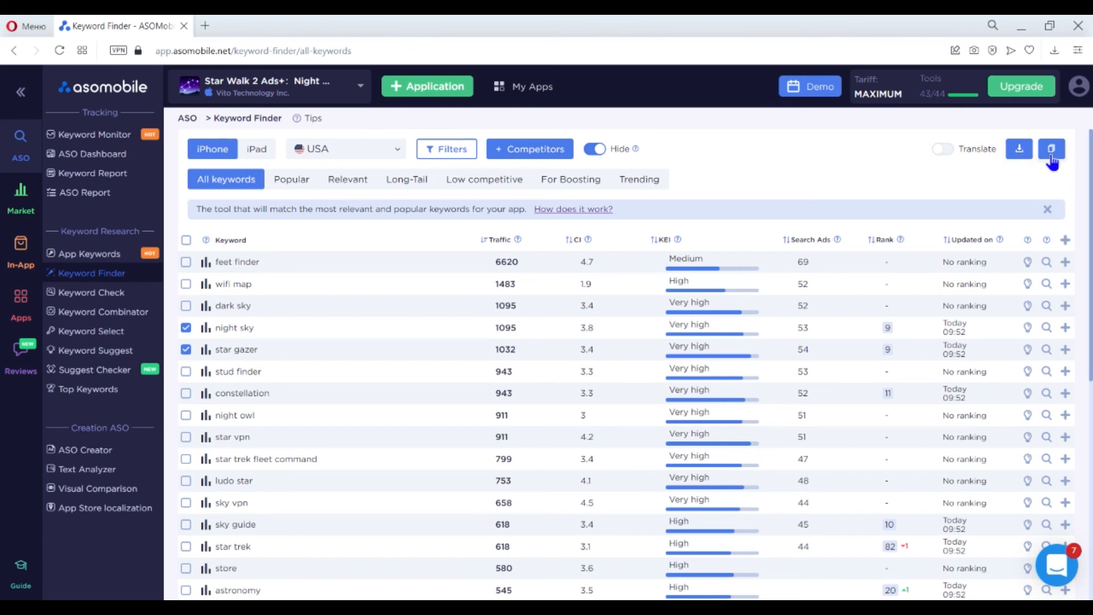
pyautogui.moveTo(936, 175)
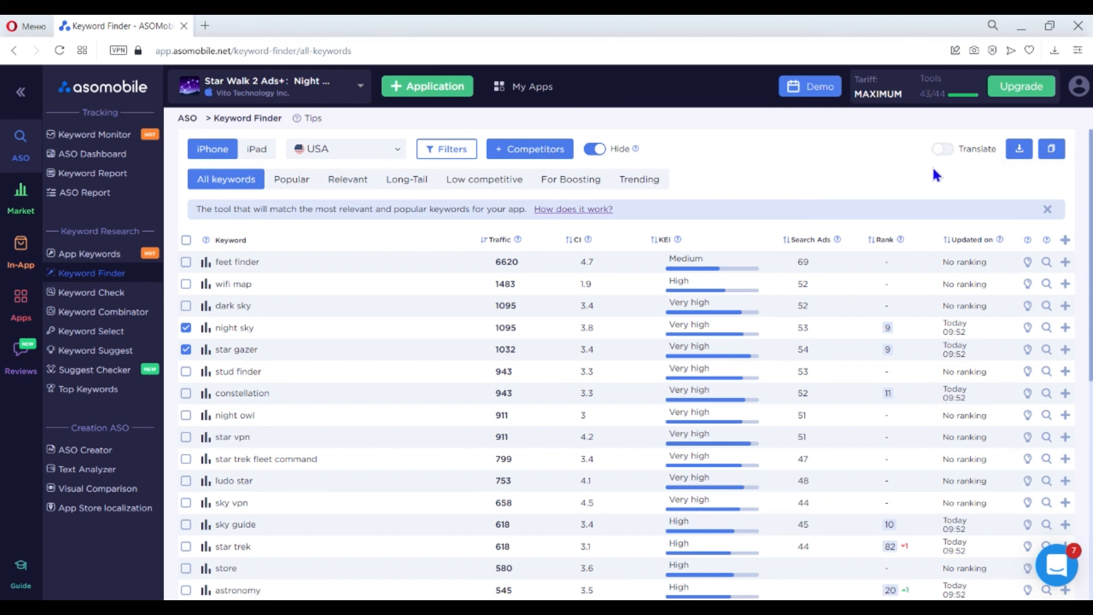
pyautogui.moveTo(827, 179)
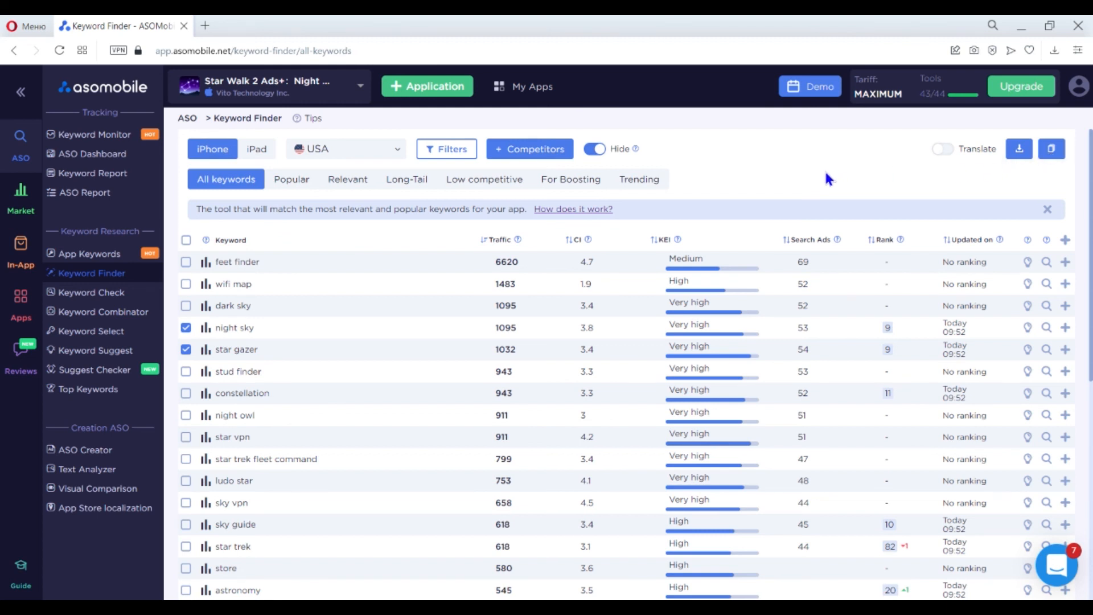